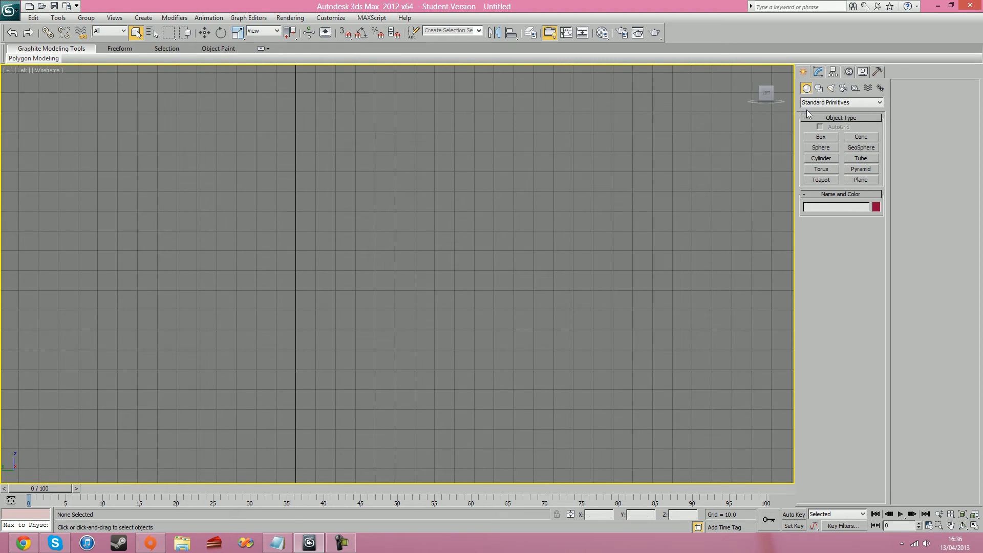
# Switch the Create panel to the Shapes category so the spline types are listed
pyautogui.click(819, 88)
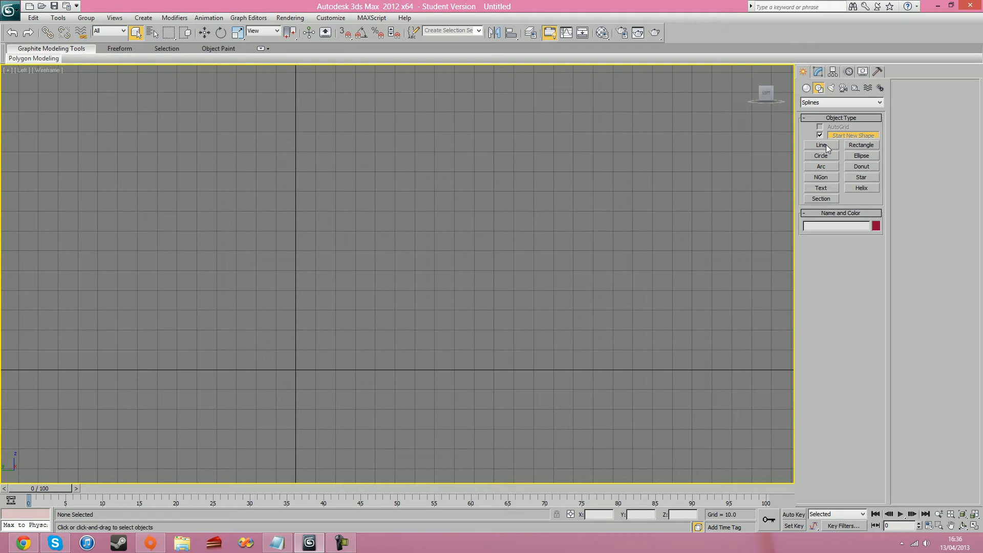
# Draw Line001 as a closed slanted-trapezoid profile starting at the origin in the Left viewport
pyautogui.click(821, 145)
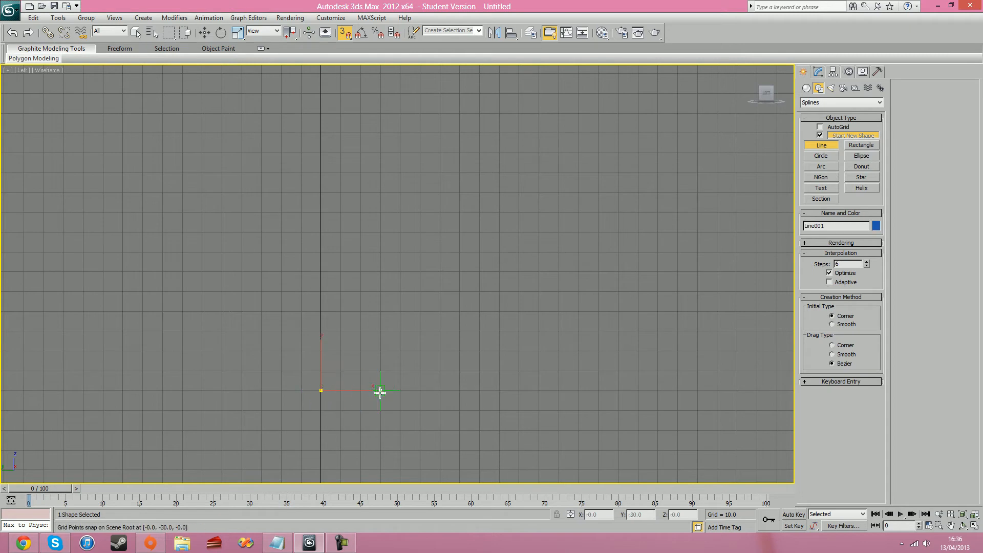
pyautogui.click(439, 314)
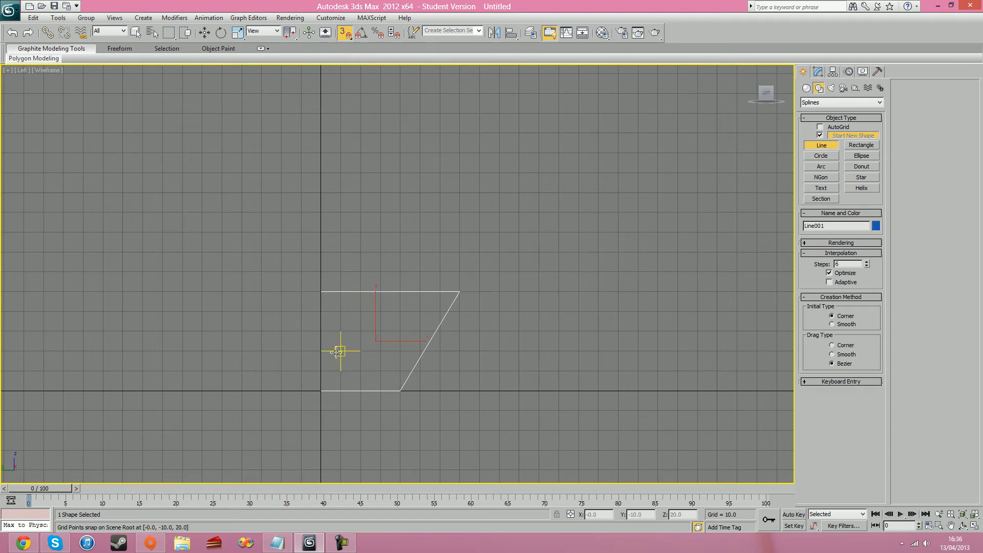
pyautogui.click(818, 71)
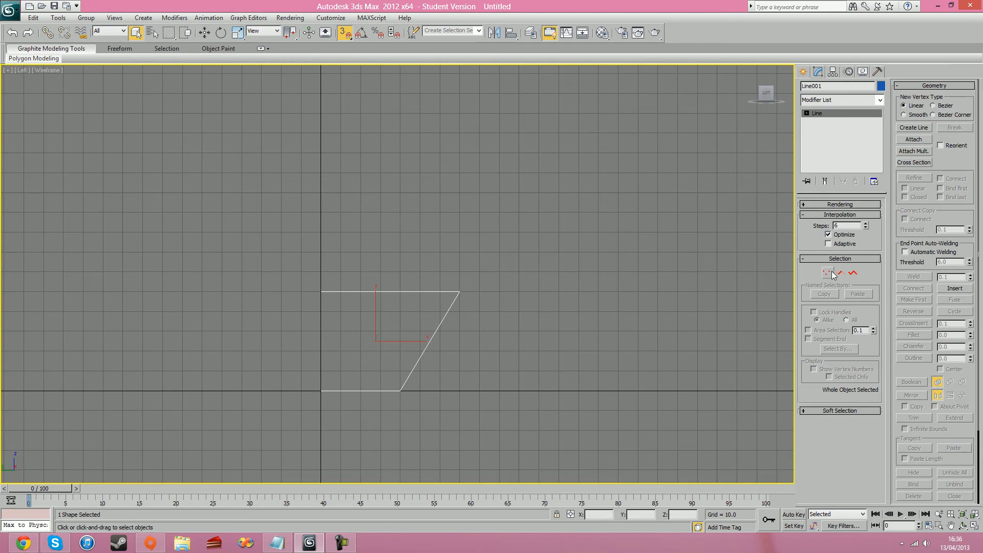
# Move and fillet Line001's vertices so the side sweeps from a rounded top corner to the origin
pyautogui.click(827, 273)
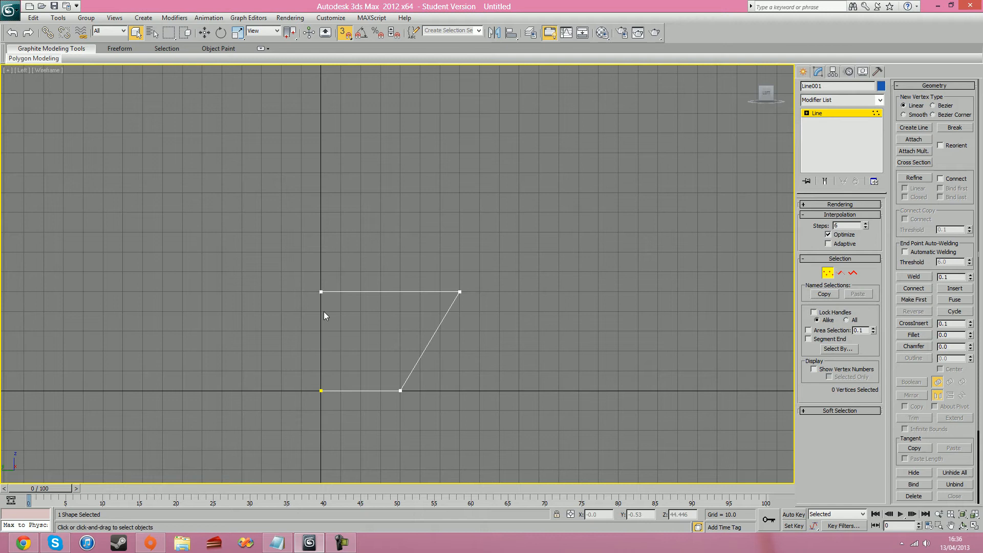
pyautogui.moveTo(454, 339)
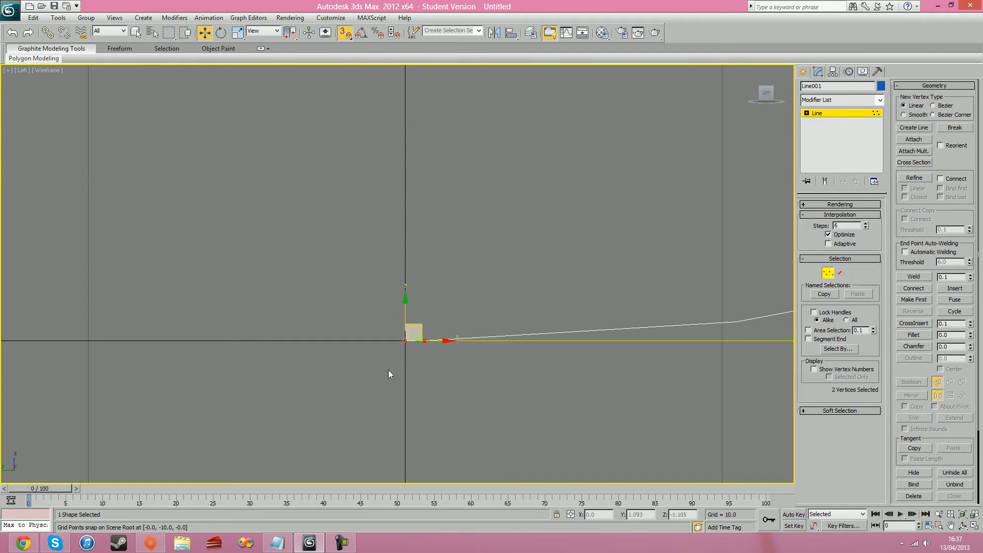
pyautogui.click(912, 276)
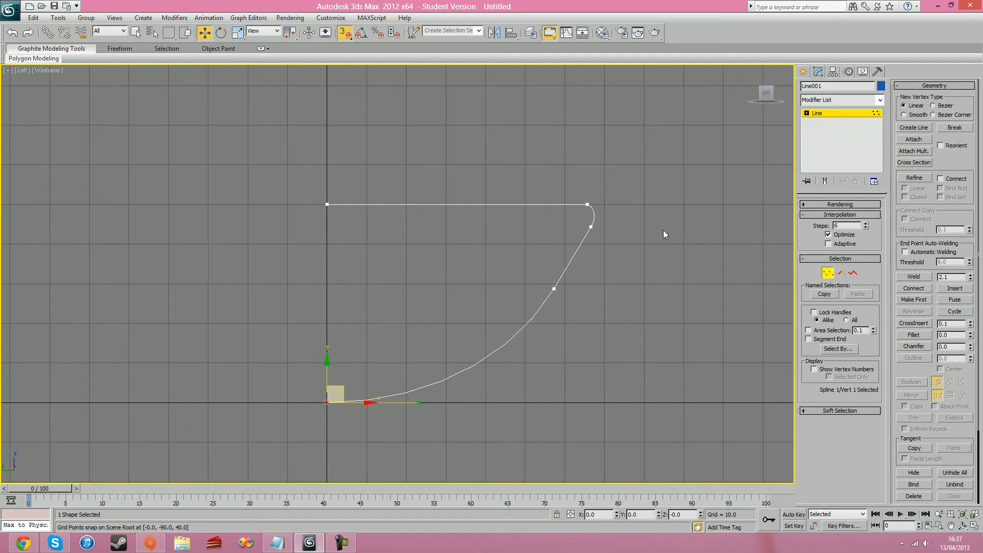
pyautogui.click(817, 112)
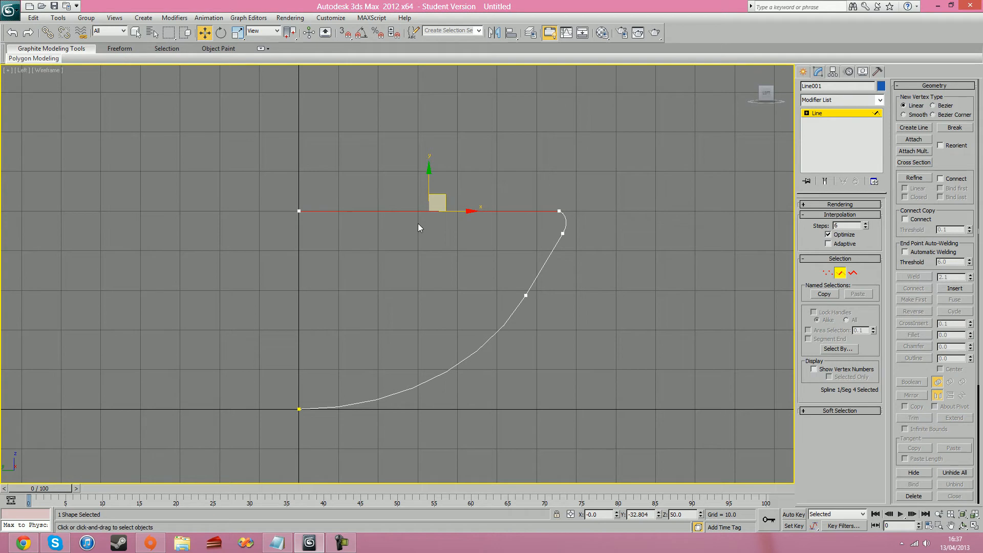
pyautogui.moveTo(740, 246)
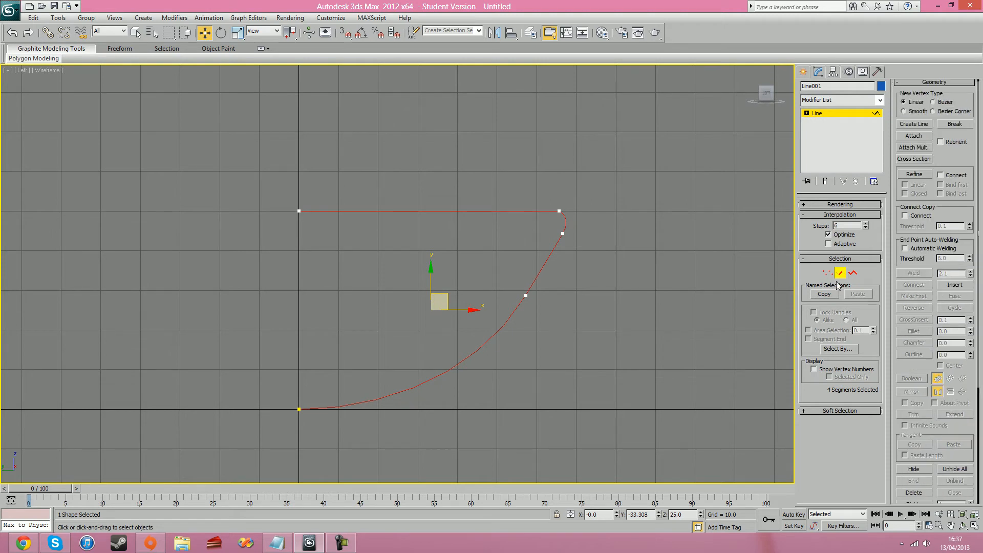
# Remove the flat top and outline the curved side into a narrow double-walled strip
pyautogui.click(852, 272)
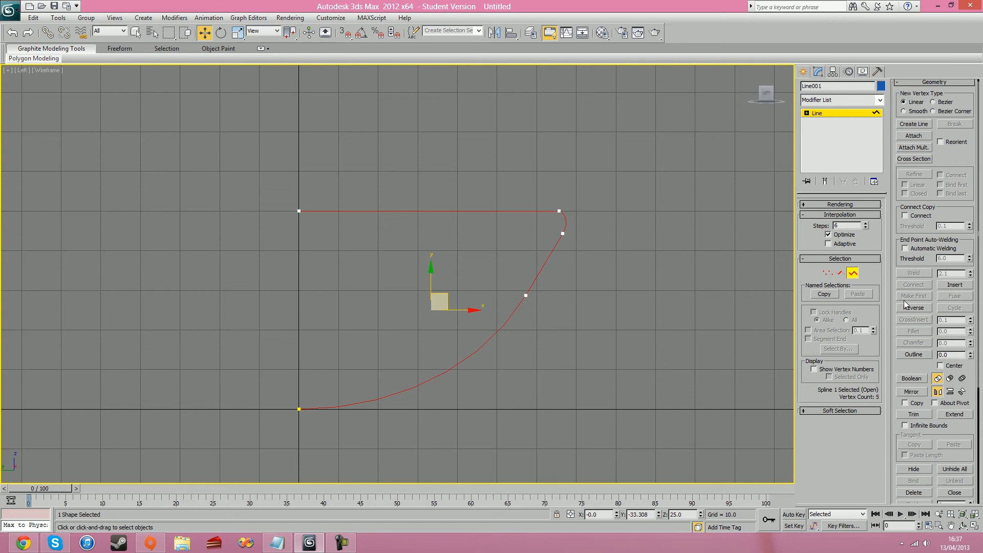
pyautogui.click(913, 354)
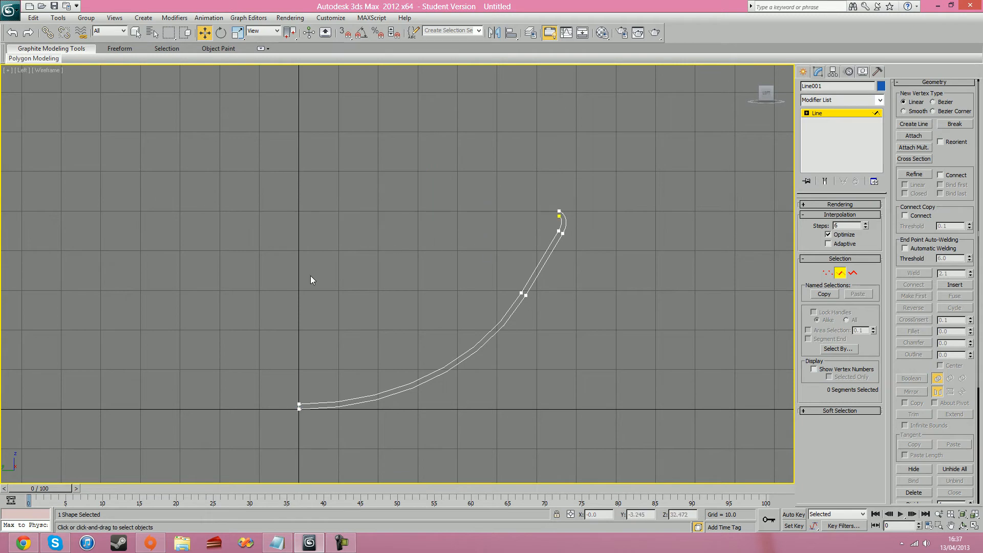
pyautogui.moveTo(350, 374)
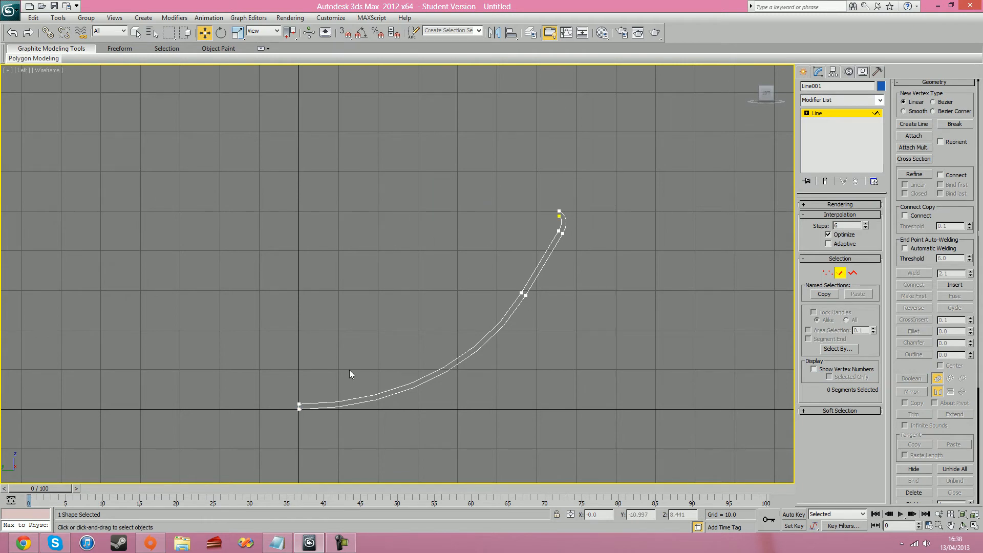
pyautogui.moveTo(350, 374); pyautogui.dragTo(329, 272)
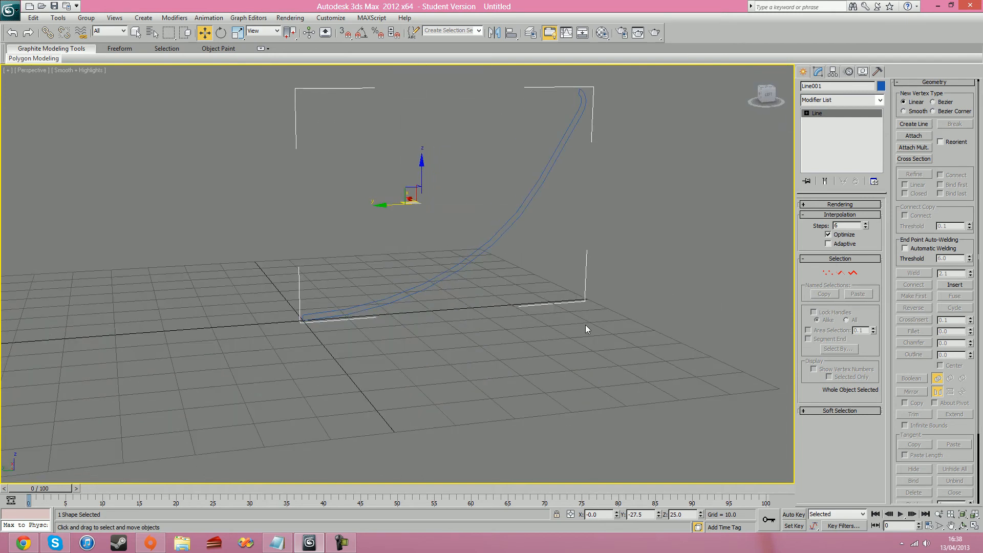
pyautogui.press('Alt+w')
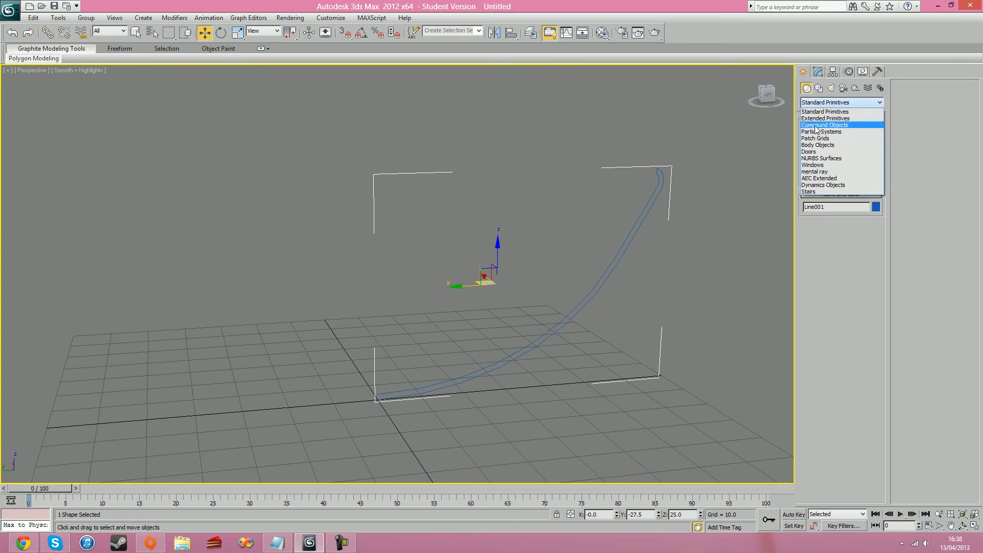
pyautogui.click(824, 125)
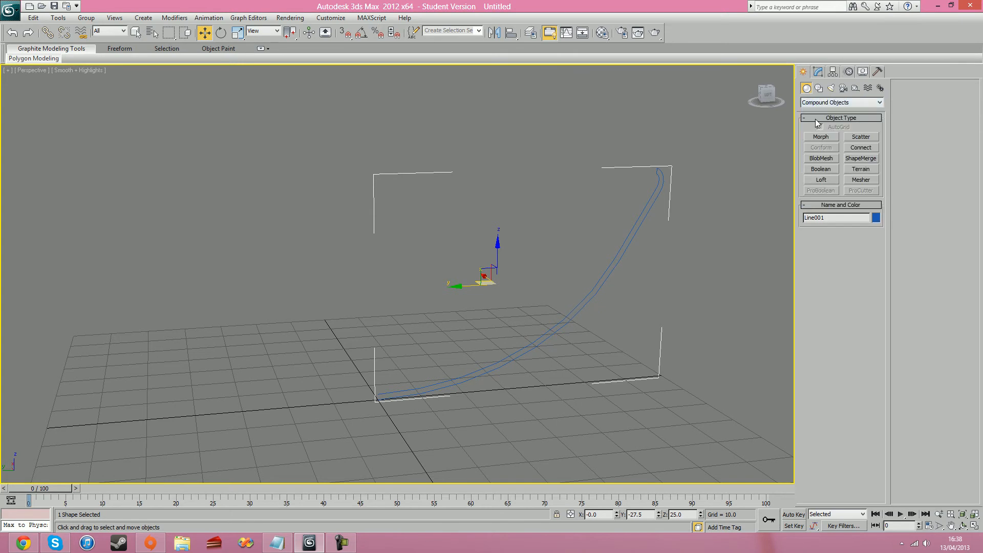
pyautogui.click(818, 71)
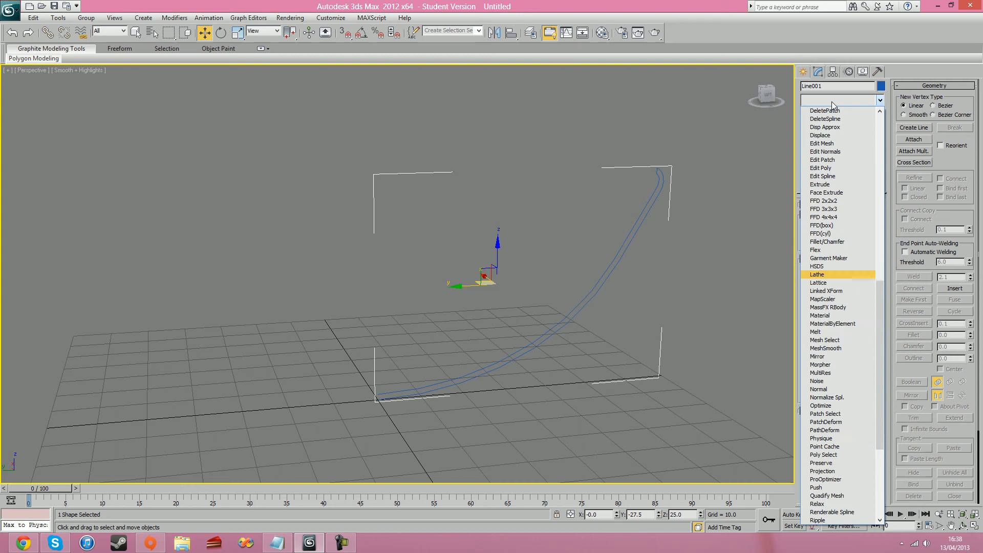
pyautogui.click(817, 273)
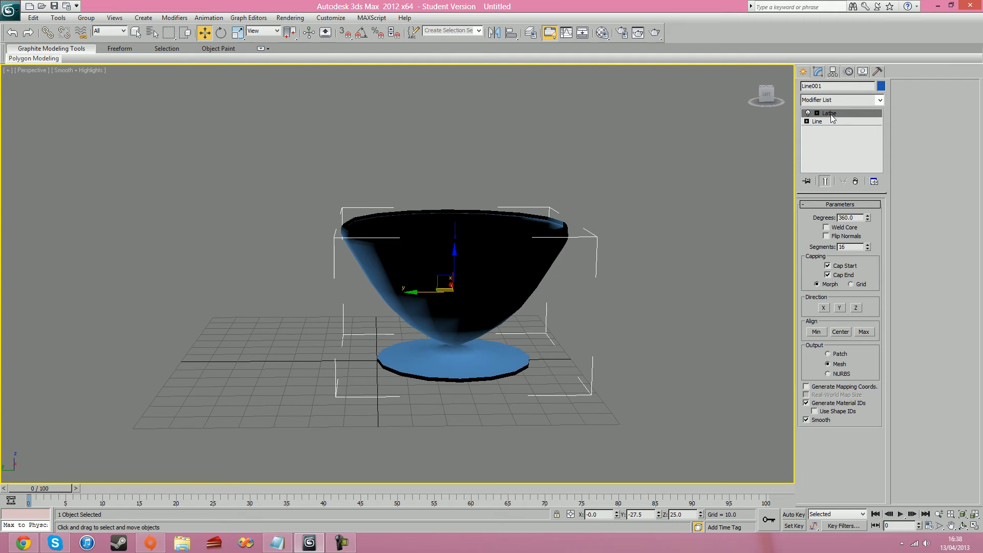
pyautogui.click(818, 121)
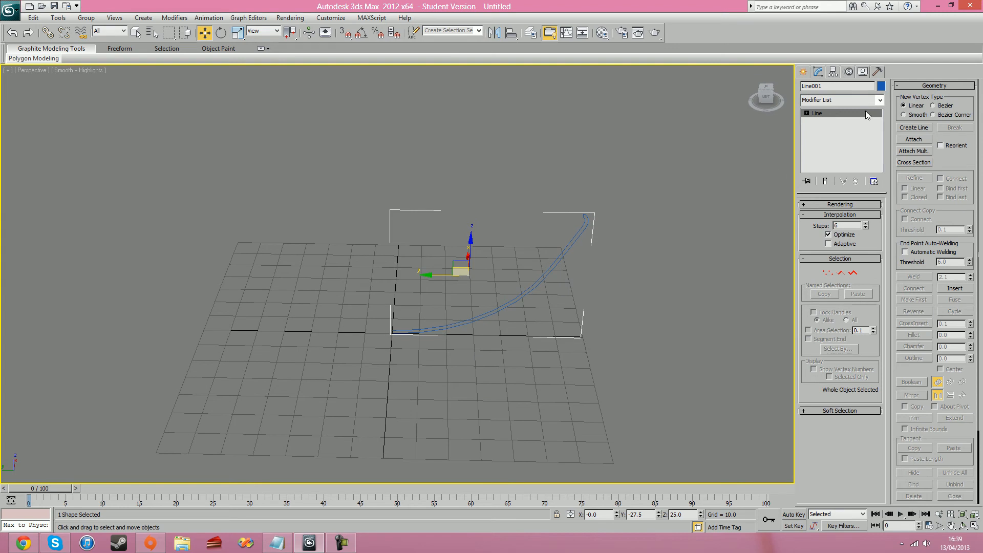
# Enable Affect Pivot Only in the Hierarchy panel to reposition Line001's pivot
pyautogui.click(833, 71)
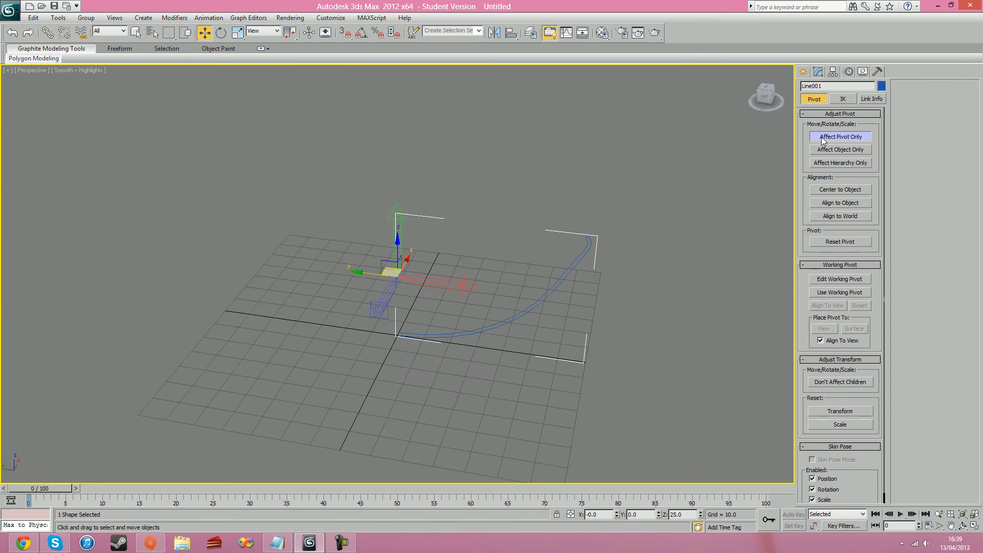
pyautogui.click(804, 71)
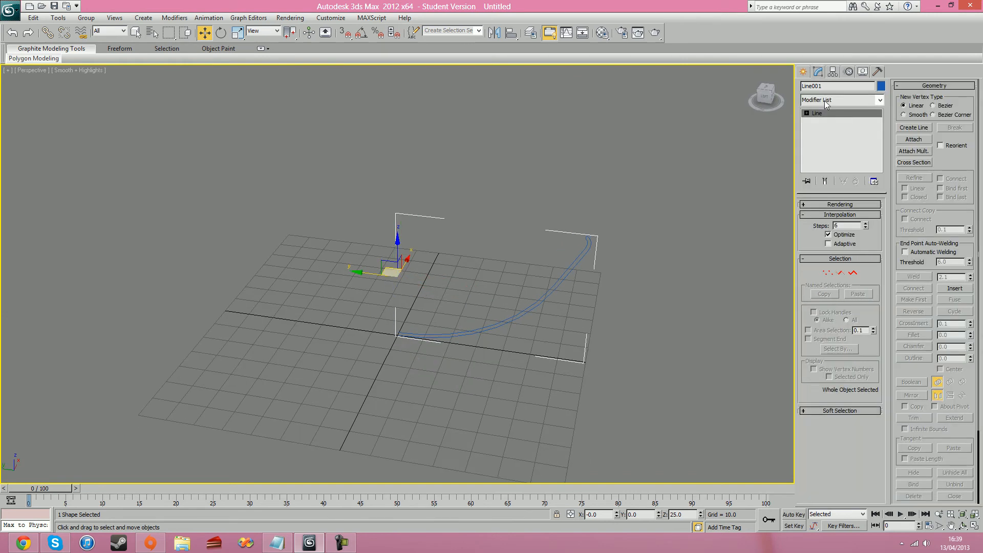
# Apply a Lathe modifier to Line001 and lower its Segments from 16 to 8
pyautogui.click(841, 99)
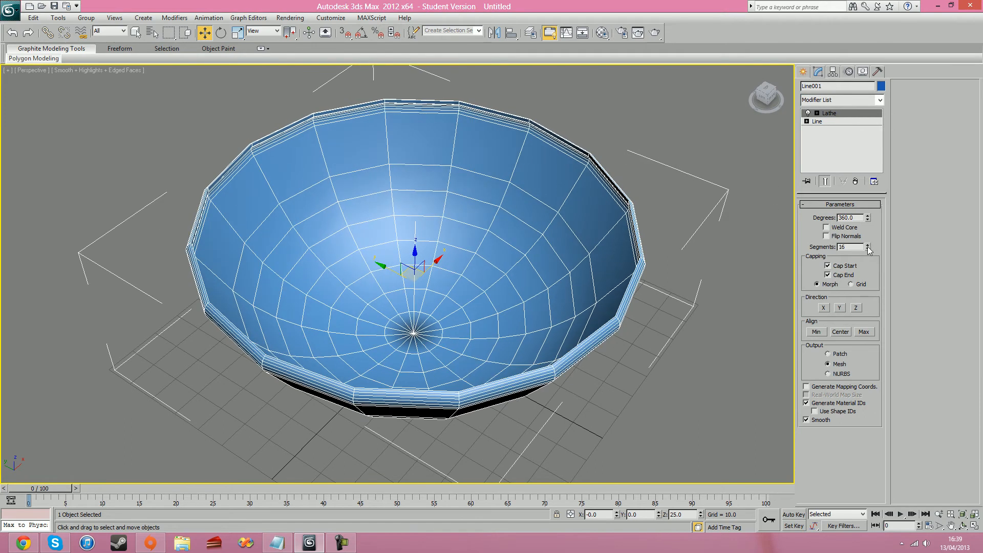
pyautogui.click(868, 249)
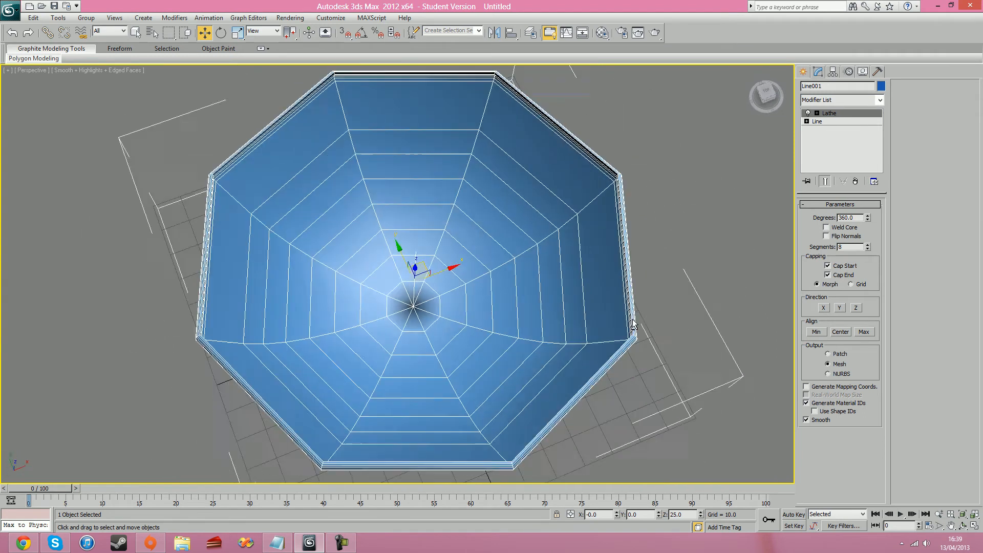
pyautogui.moveTo(634, 323); pyautogui.dragTo(602, 269)
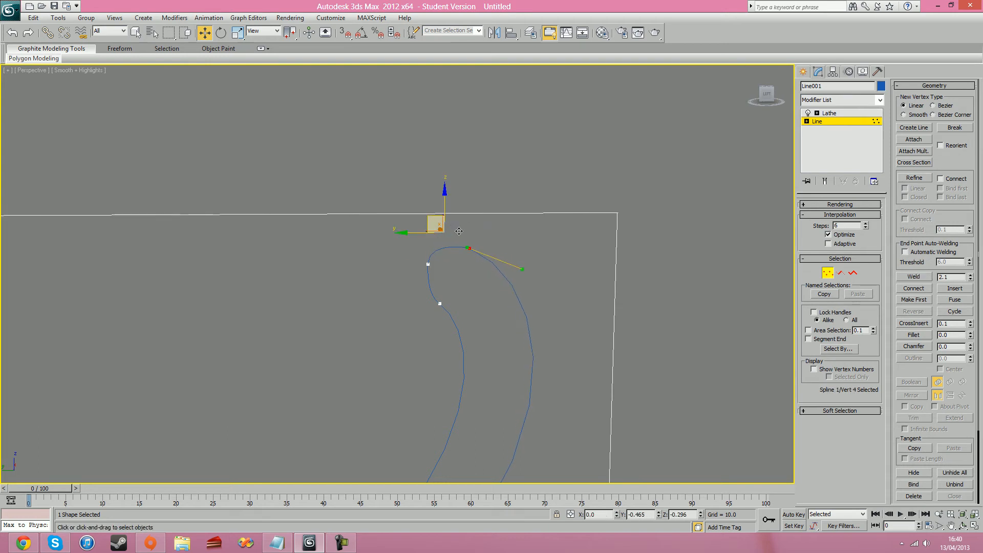
# Drag the rim vertex's Bezier handle to reshape the profile curve near the rim
pyautogui.moveTo(436, 226); pyautogui.dragTo(439, 301)
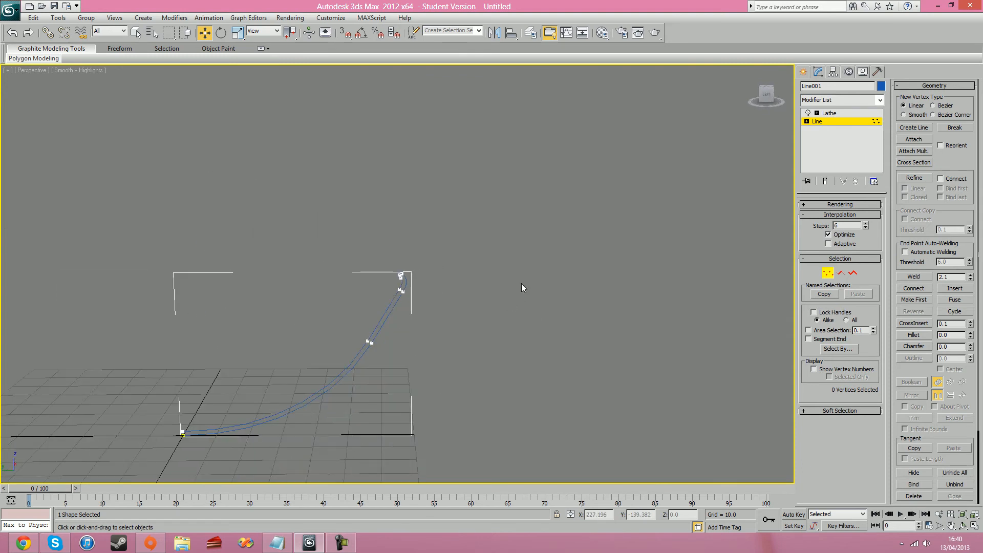
pyautogui.click(829, 113)
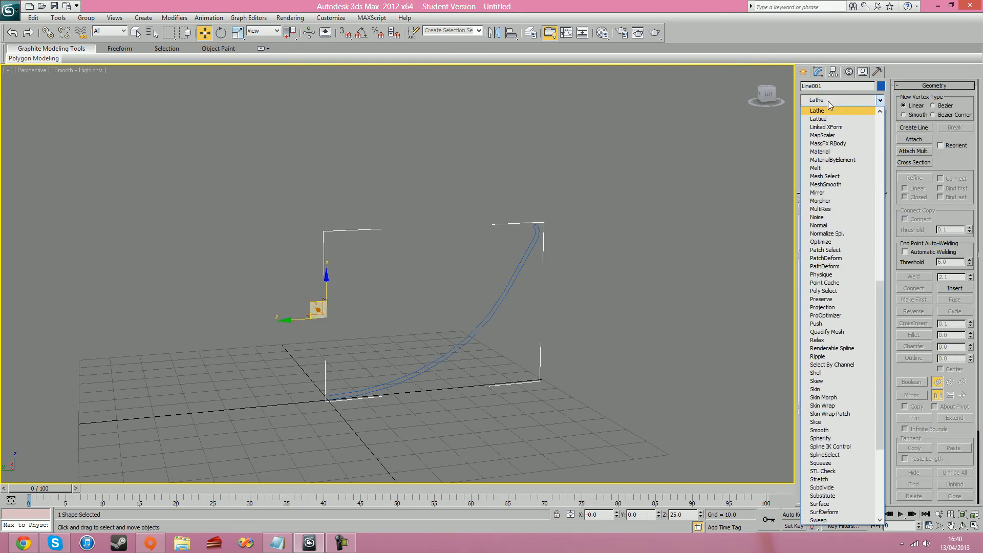
# Re-apply Lathe to the reshaped profile, giving a shallower eight-sided bowl
pyautogui.click(817, 110)
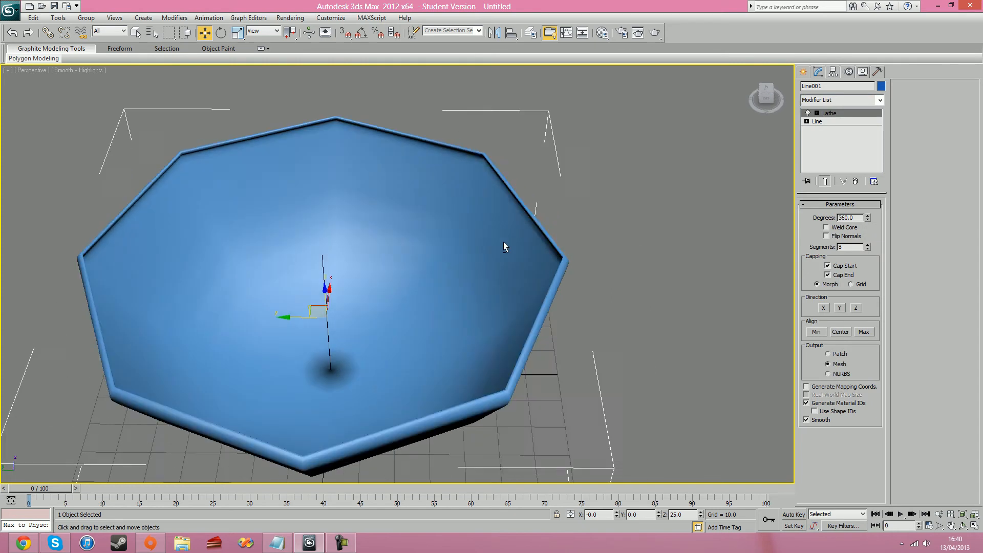
pyautogui.moveTo(505, 246); pyautogui.dragTo(527, 135)
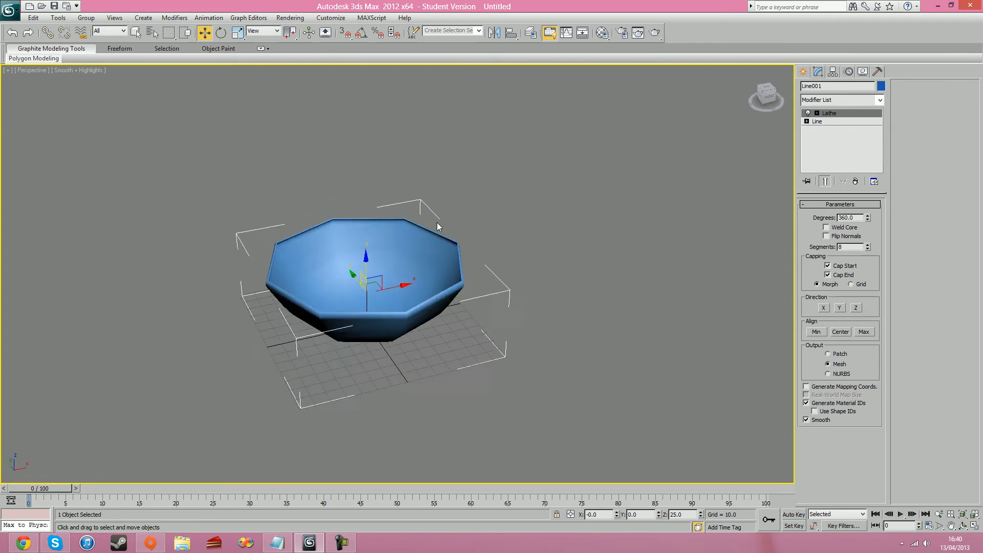
pyautogui.moveTo(439, 225); pyautogui.dragTo(442, 229)
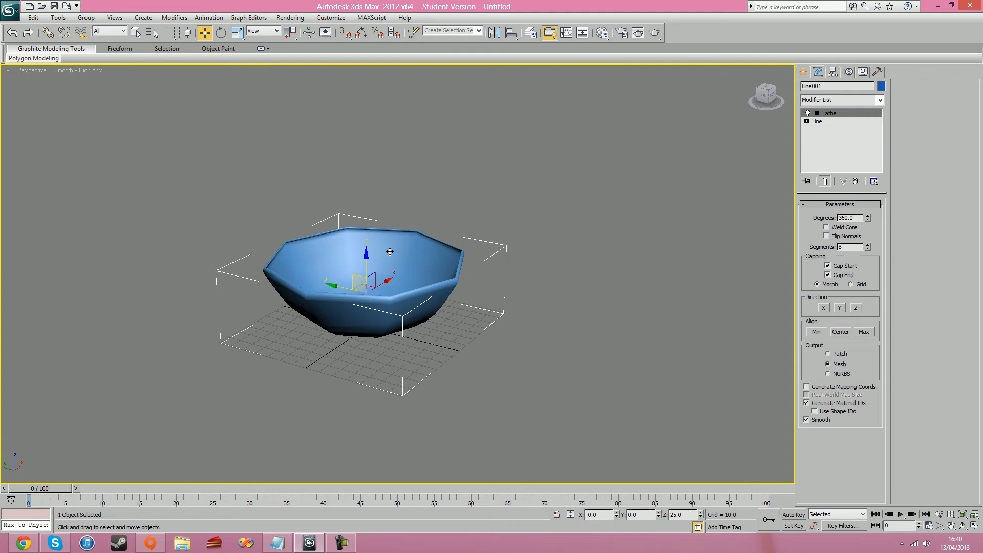
pyautogui.moveTo(439, 261)
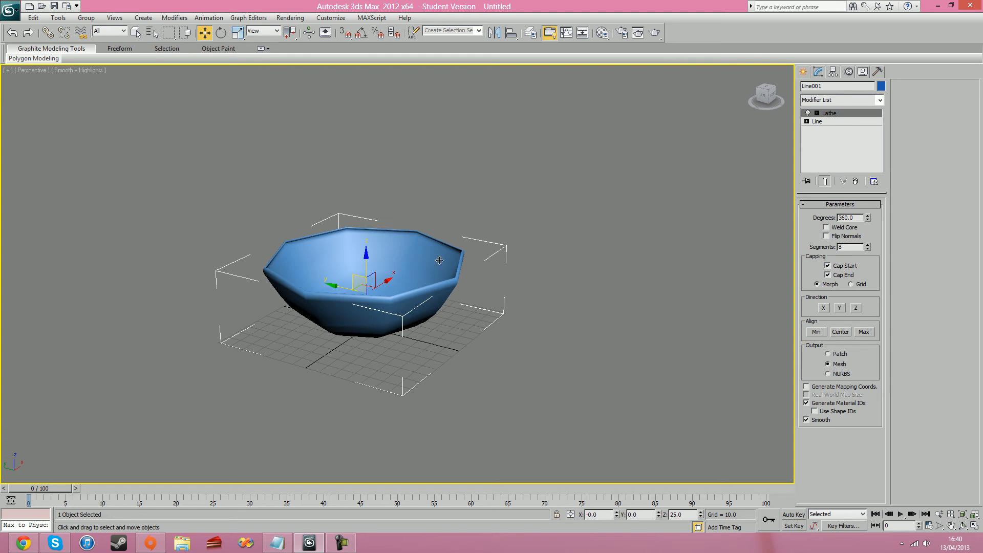
pyautogui.moveTo(692, 162)
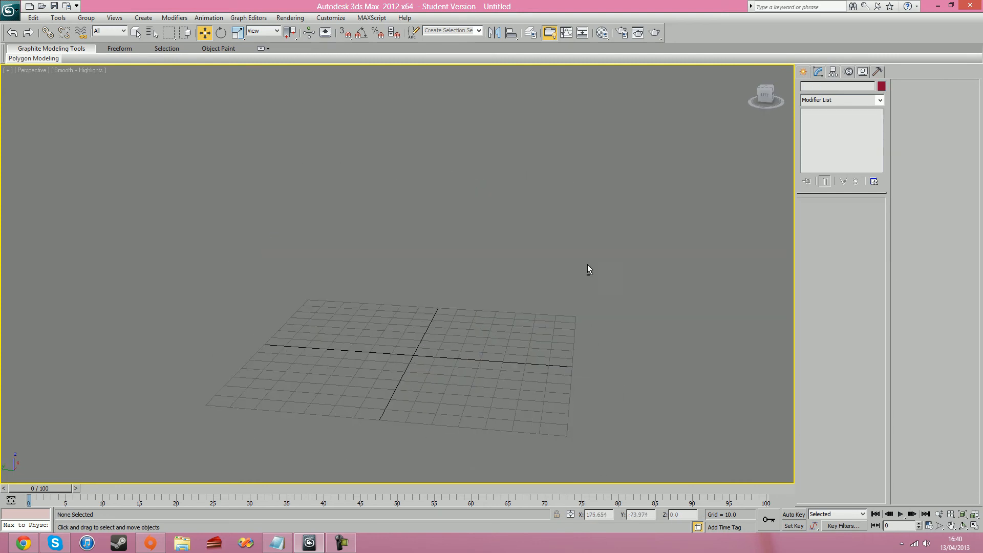
# In the Left view, start a new Line from Create > Shapes > Splines
pyautogui.press('l')
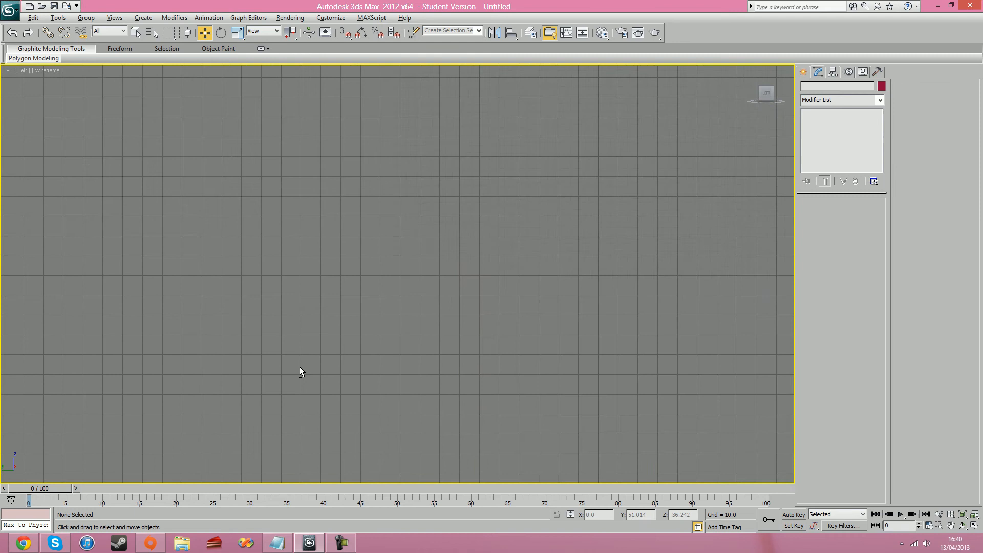
pyautogui.click(819, 88)
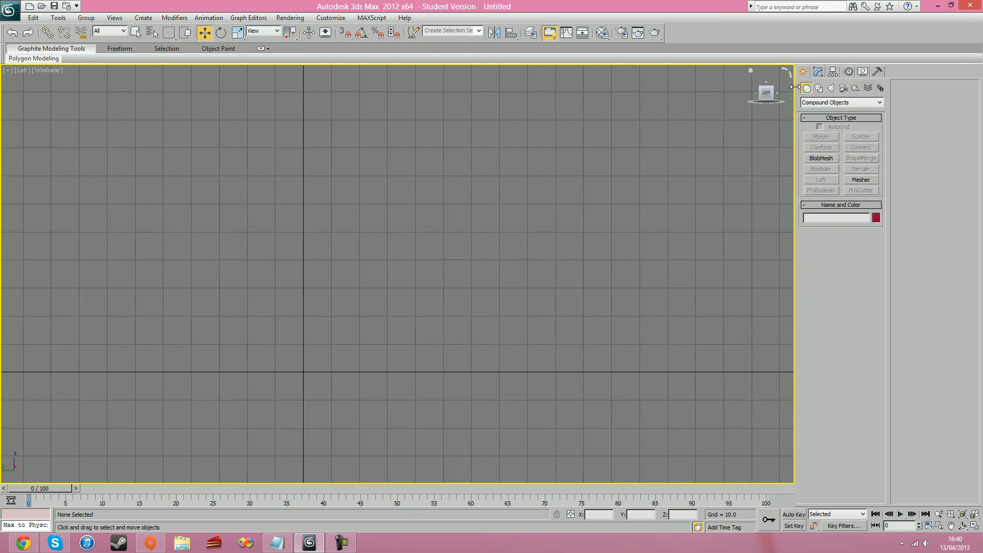
pyautogui.click(819, 88)
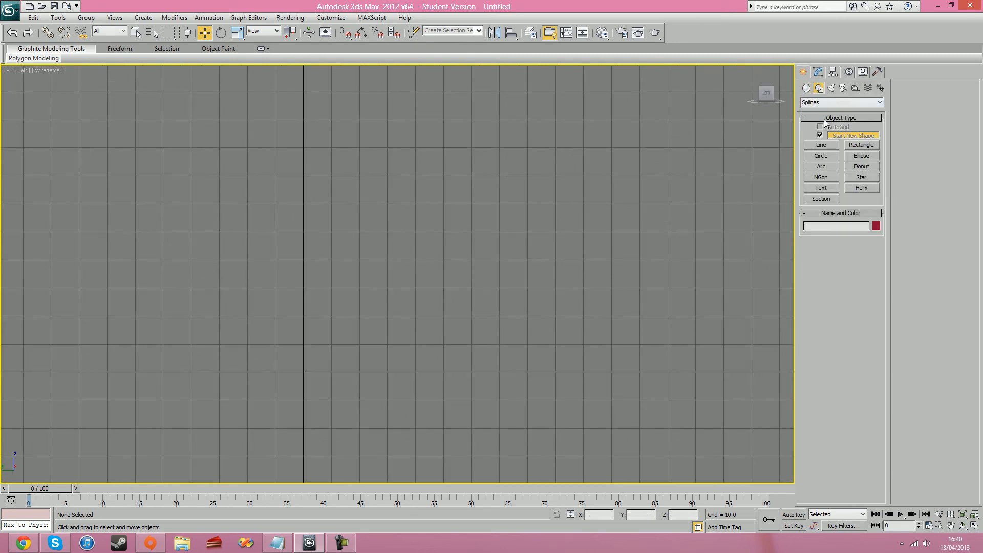
pyautogui.click(820, 145)
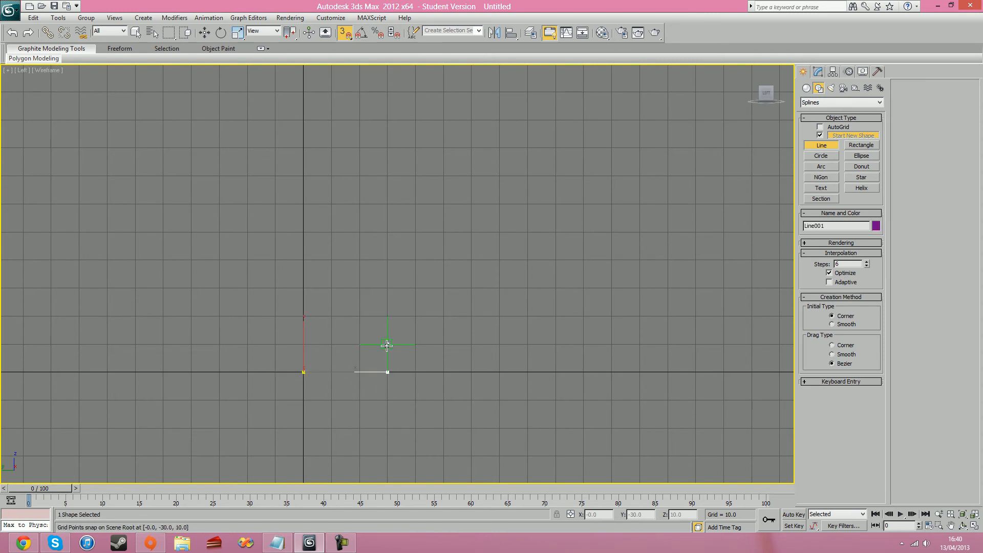
# Place the remaining points for a flat base, curved wall and tall upright side
pyautogui.click(333, 204)
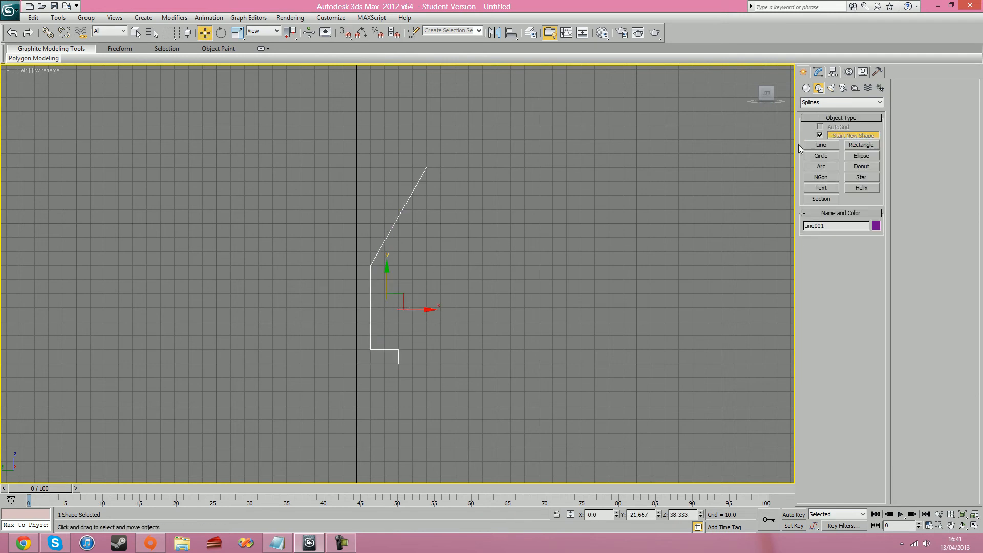
pyautogui.click(817, 71)
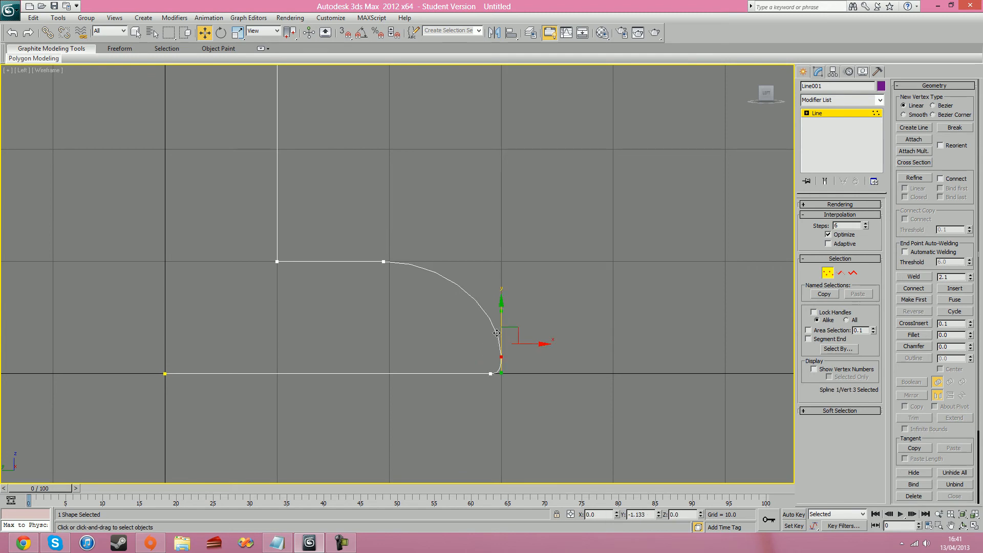
# Round off the profile's foot curve and select the vertex where the stem meets the foot
pyautogui.moveTo(497, 332); pyautogui.dragTo(500, 327)
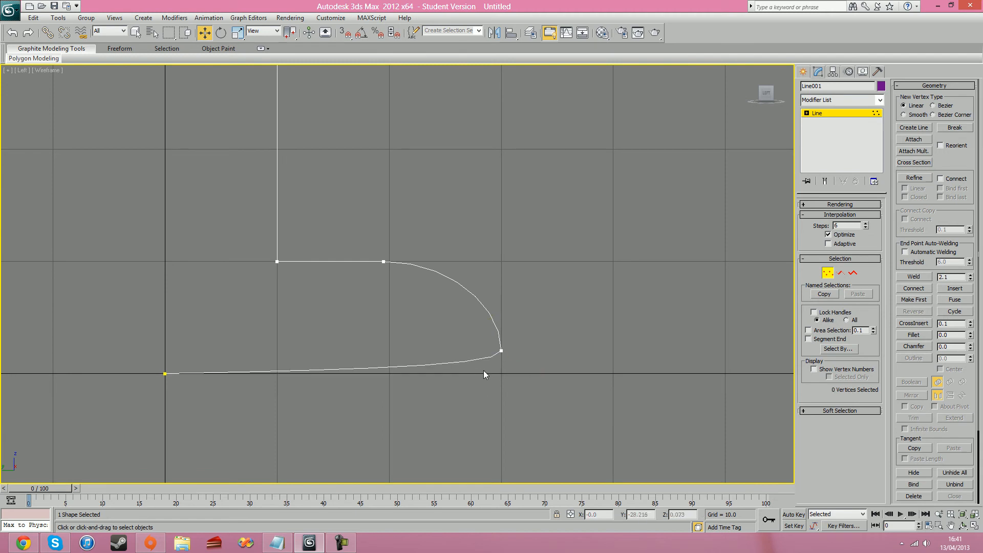
pyautogui.moveTo(500, 352); pyautogui.dragTo(500, 374)
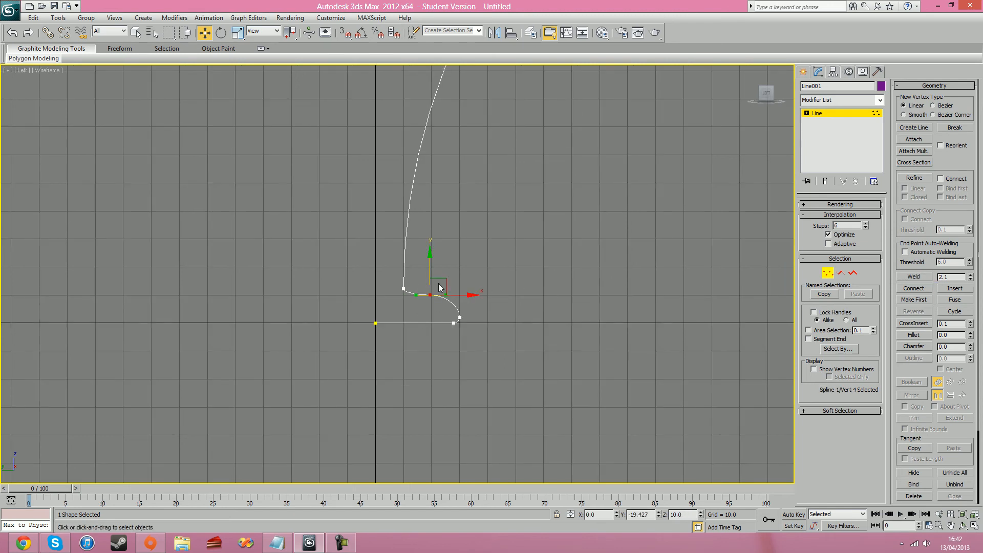
pyautogui.click(524, 274)
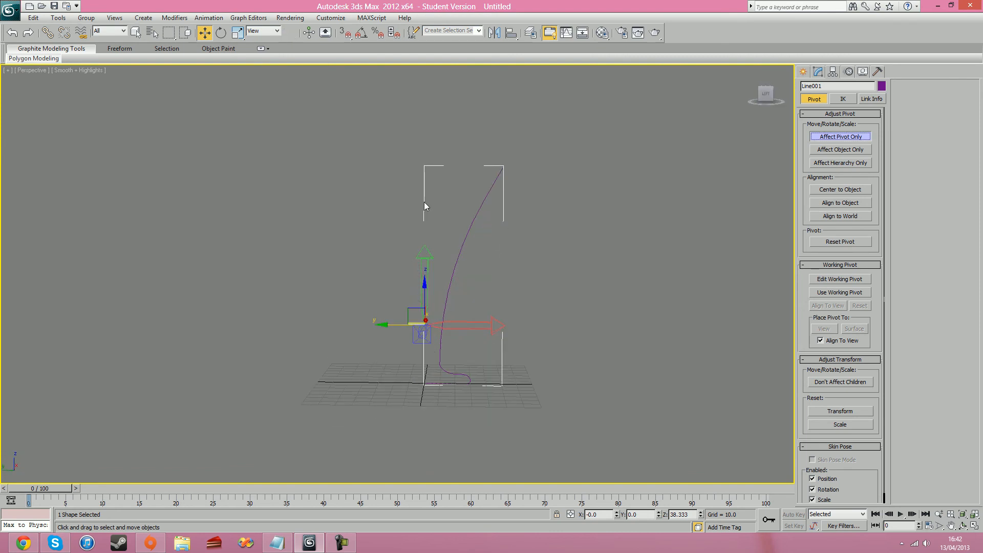
pyautogui.moveTo(769, 125)
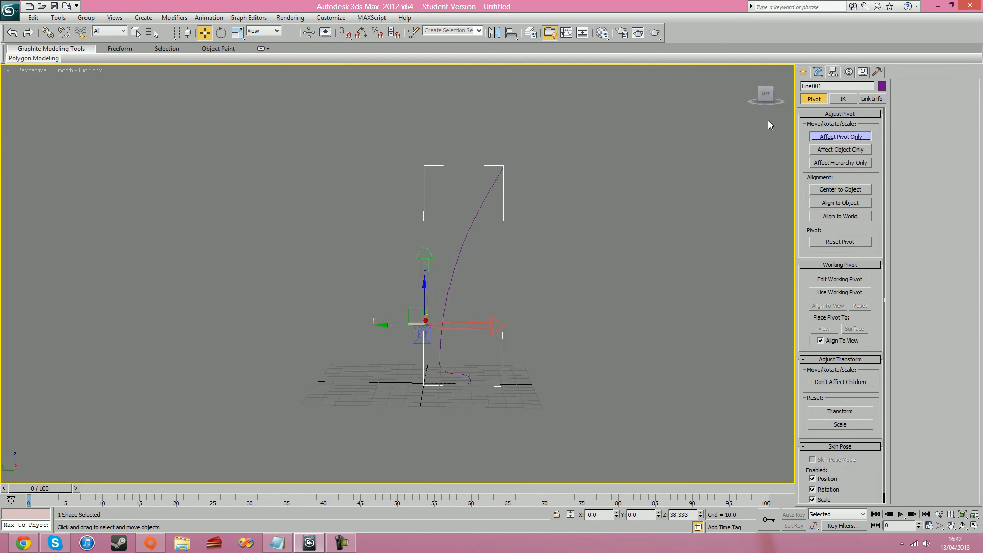
# Trial-lathe Line001 from the Modifier List and show edged faces with F4
pyautogui.click(819, 71)
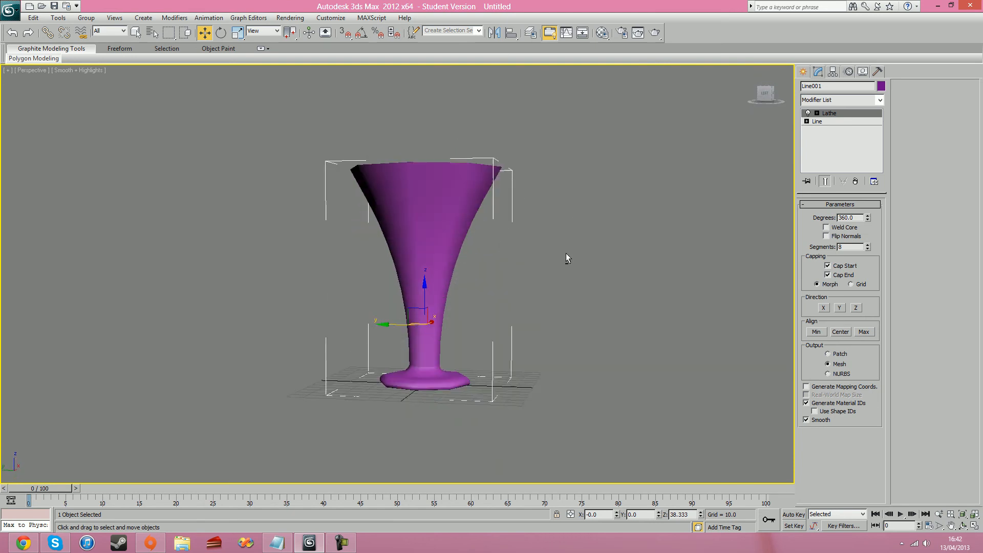
pyautogui.press('F4')
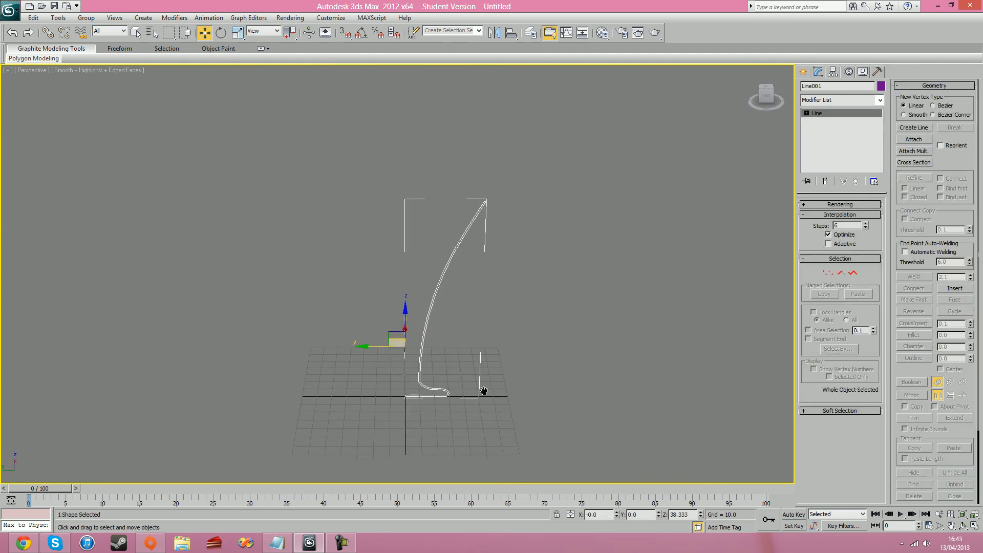
# Shift-rotate 70 copies of the profile, inspect them, then lathe Line001
pyautogui.click(206, 32)
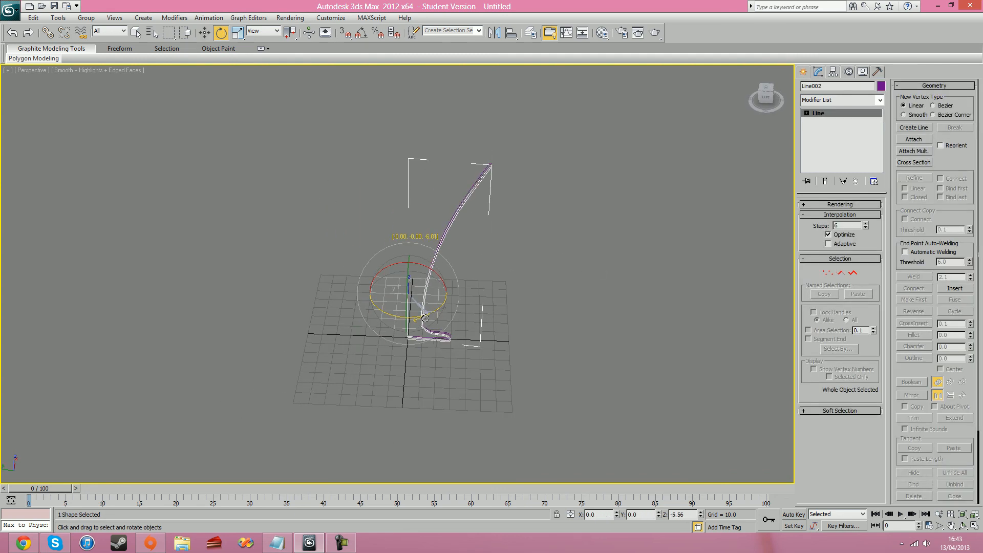
pyautogui.moveTo(425, 317); pyautogui.dragTo(426, 321)
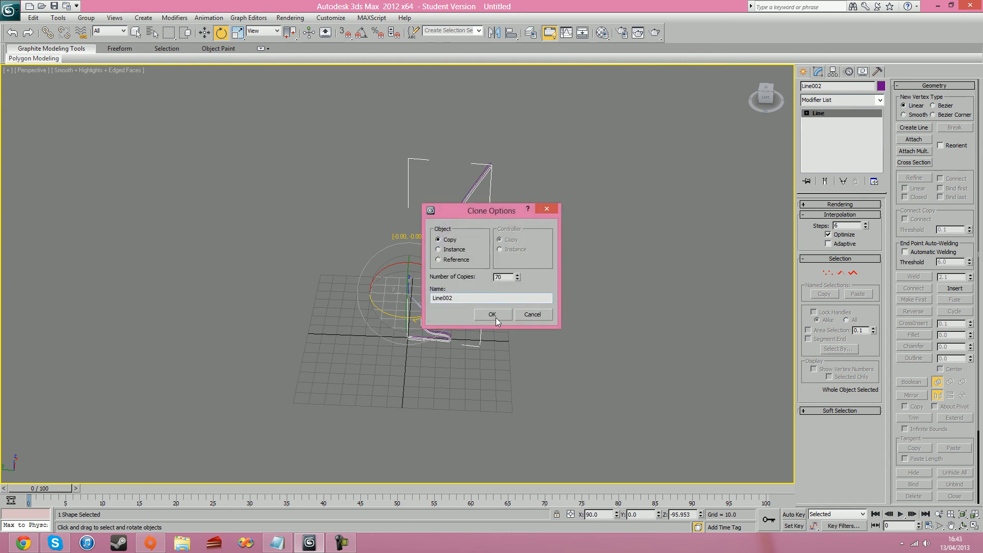
pyautogui.click(492, 314)
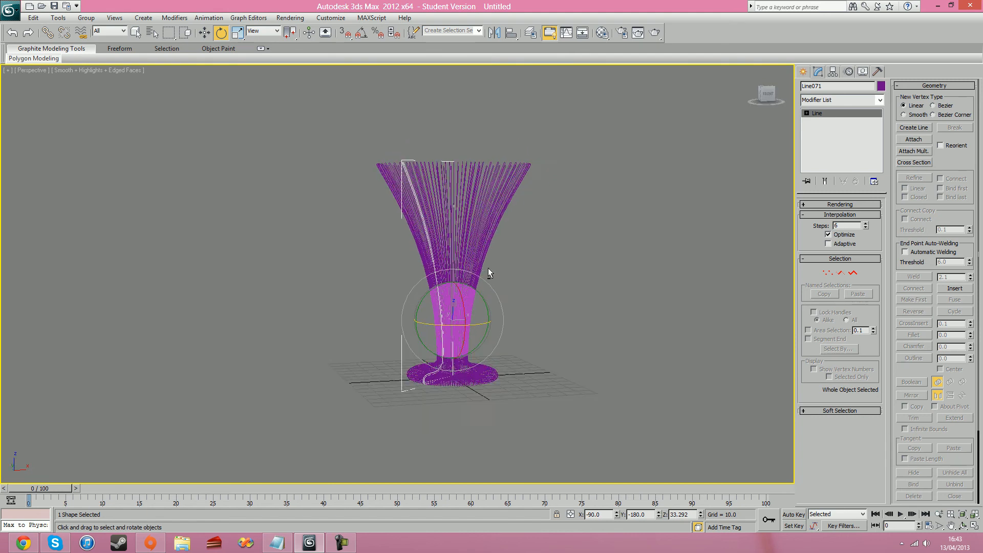
pyautogui.moveTo(489, 272); pyautogui.dragTo(462, 297)
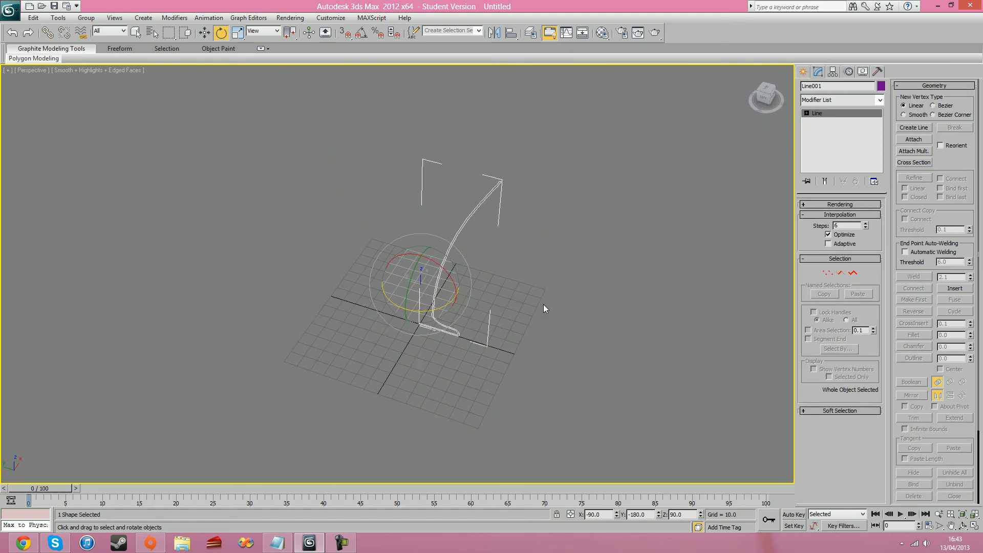
pyautogui.click(840, 100)
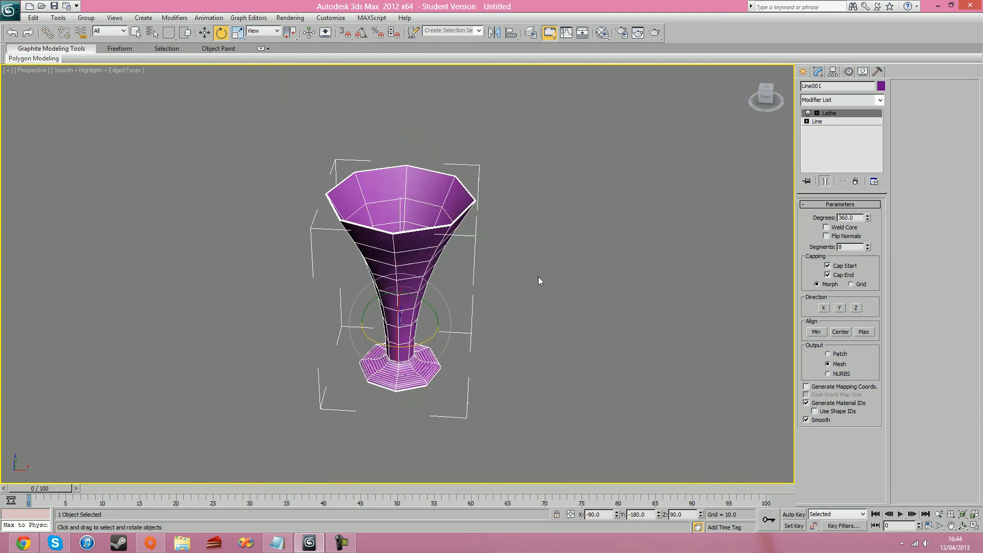
# Raise the Lathe Segments spinner toward 30 sides
pyautogui.click(869, 245)
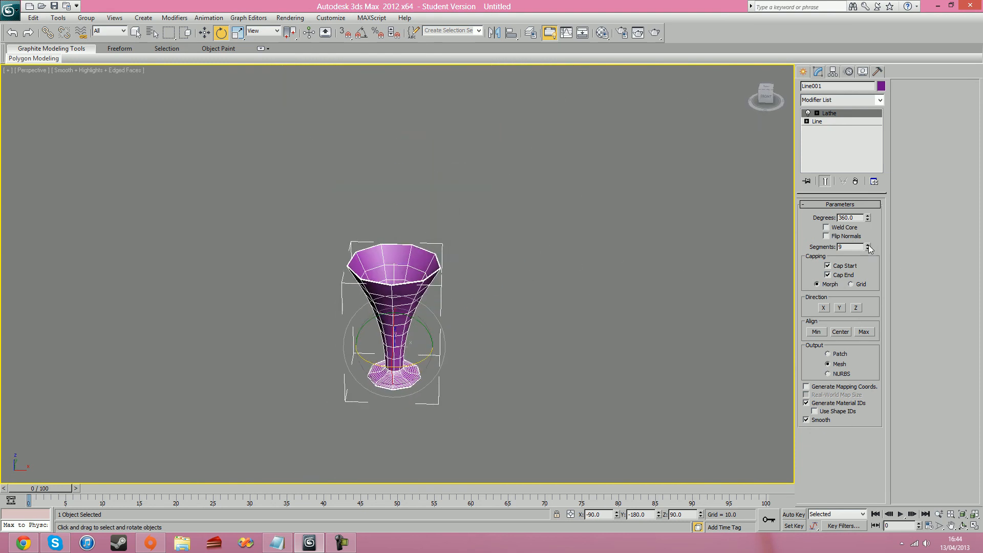
pyautogui.click(868, 245)
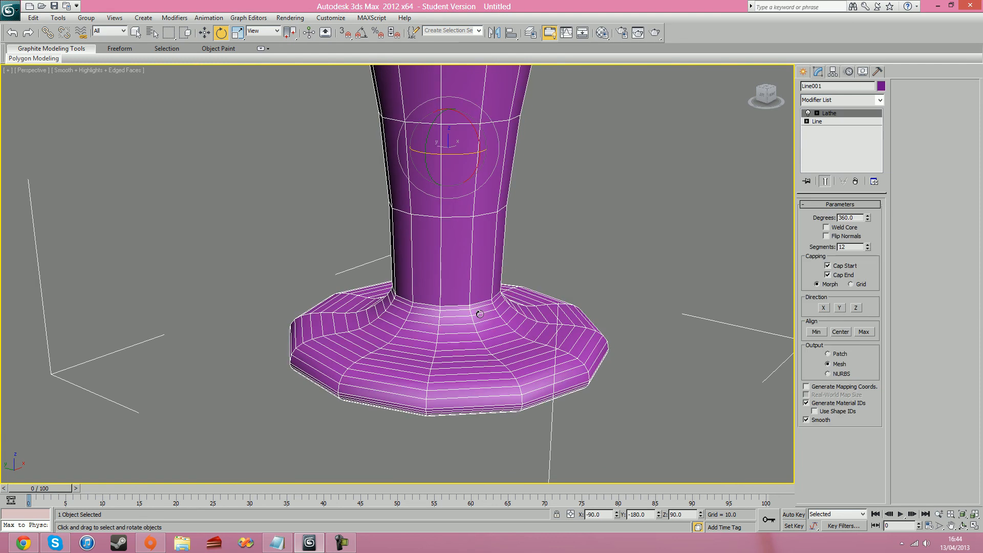
pyautogui.moveTo(376, 302)
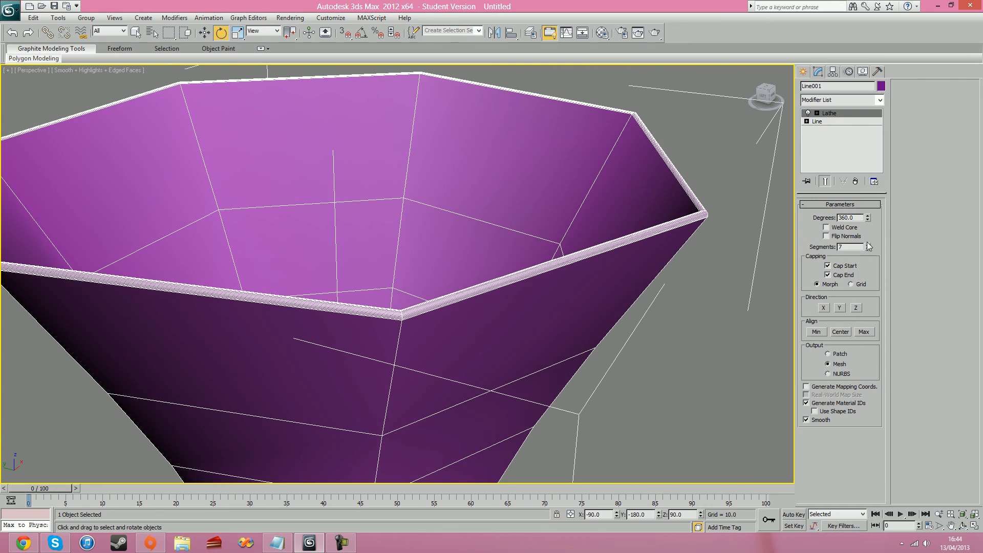
pyautogui.click(868, 246)
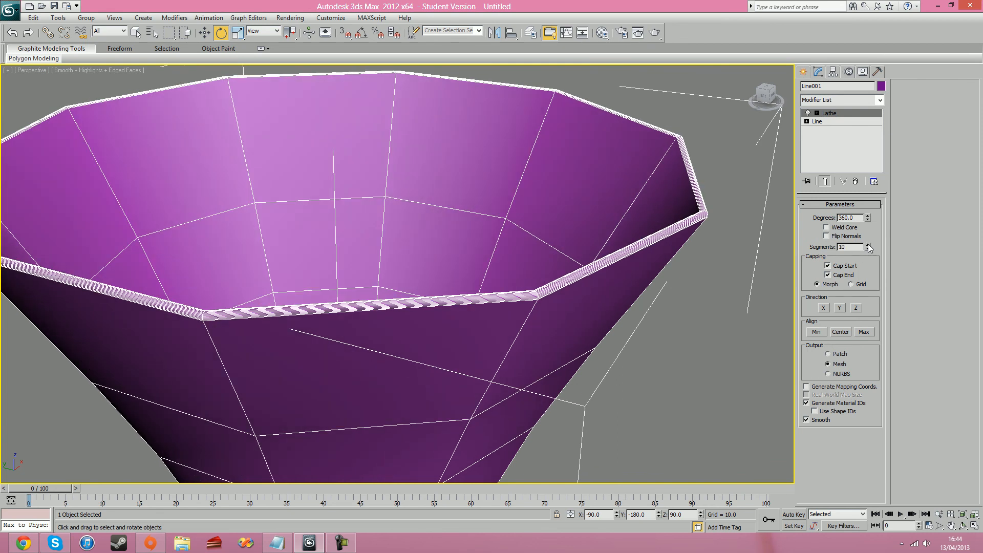
pyautogui.moveTo(872, 247)
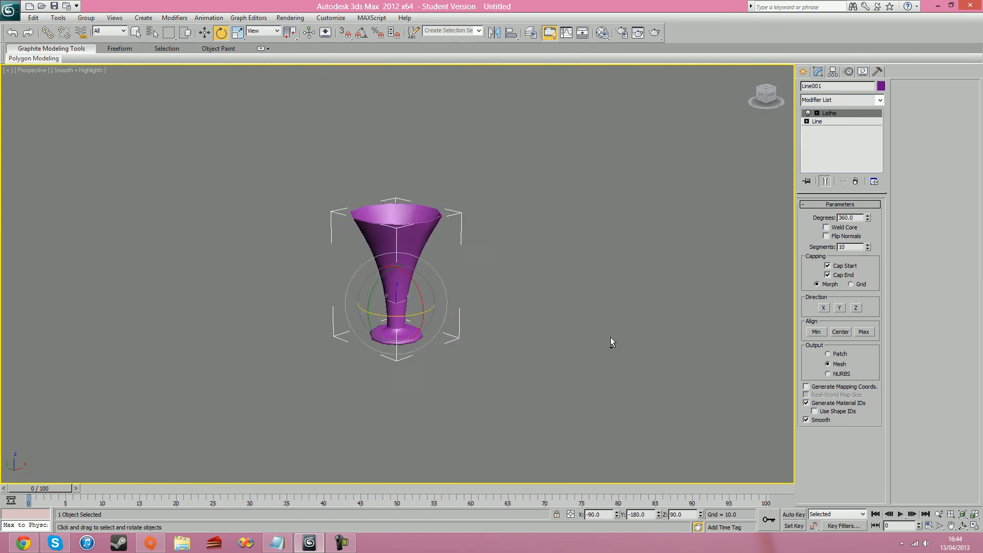
# Convert the glass to Editable Poly and select the base edge loops in Edge mode
pyautogui.rightClick(612, 341)
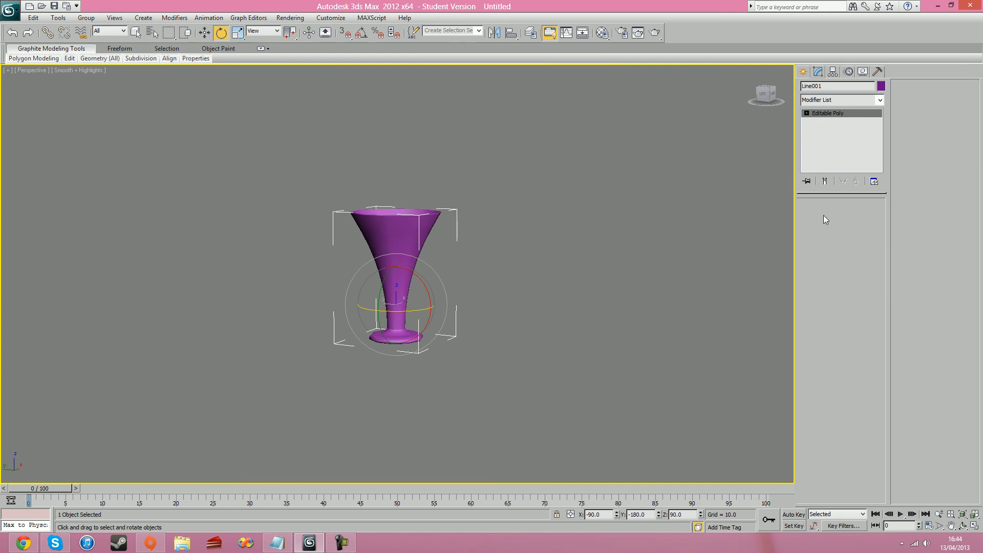
pyautogui.click(827, 216)
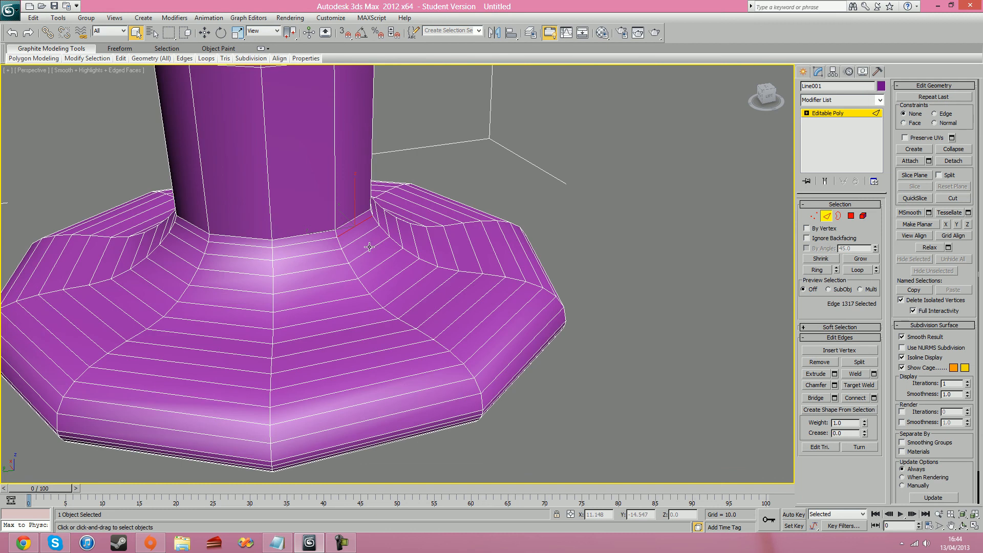
pyautogui.click(404, 276)
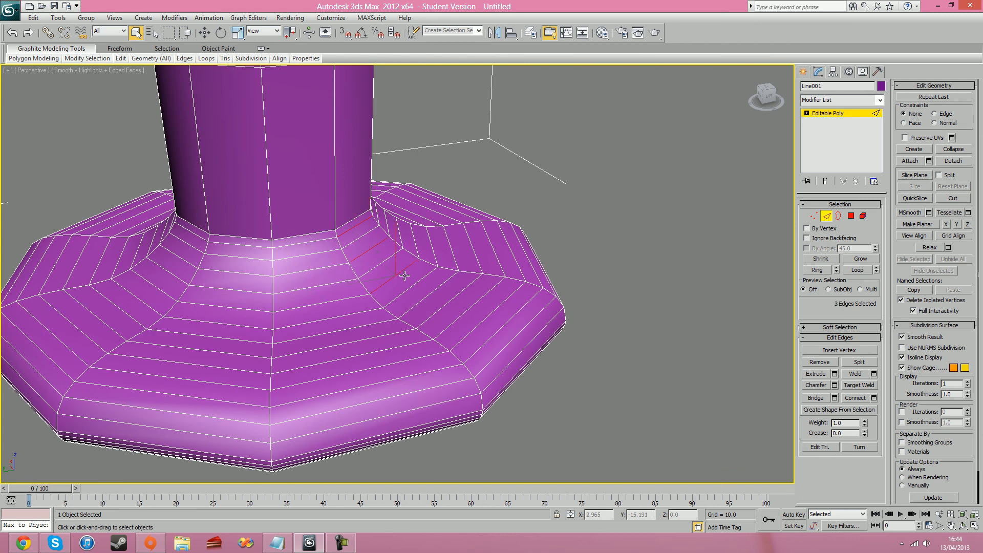
pyautogui.click(461, 298)
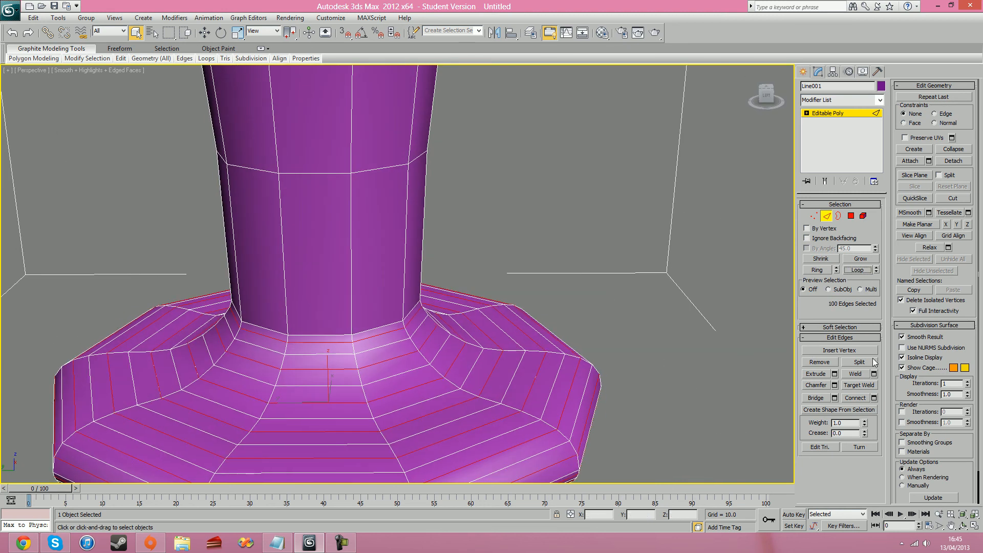
# Remove the selected base edge loops and view the foot from the side
pyautogui.click(570, 331)
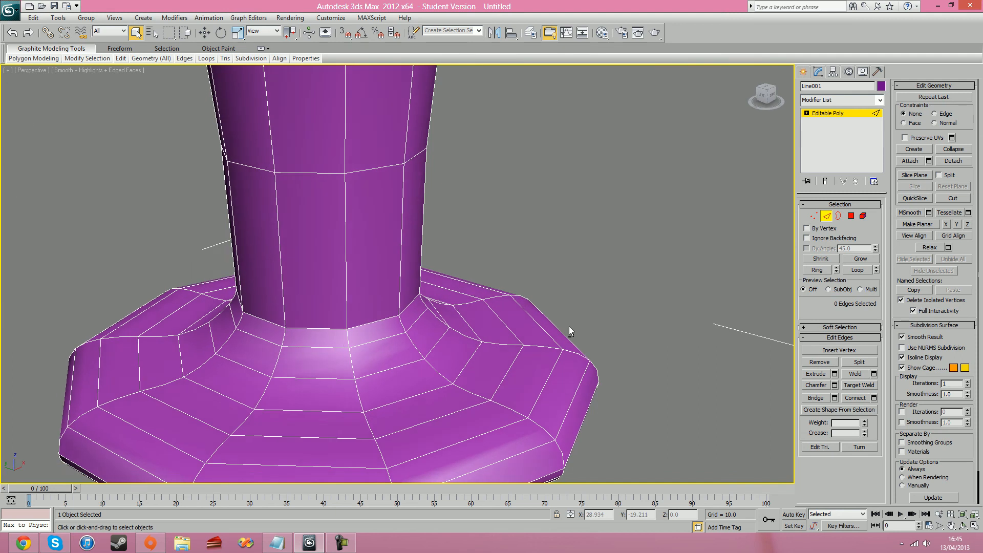
pyautogui.moveTo(571, 330); pyautogui.dragTo(630, 319)
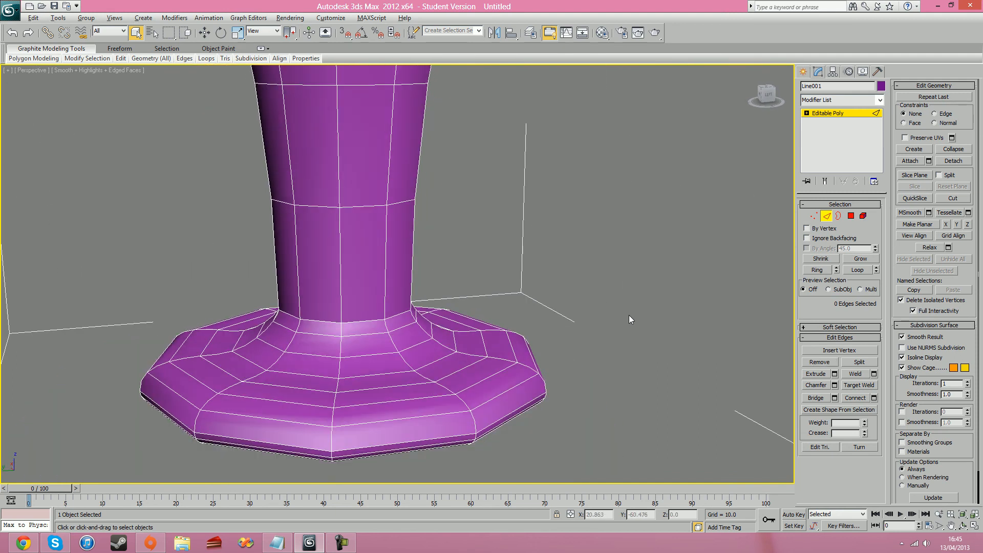
pyautogui.scroll(-3)
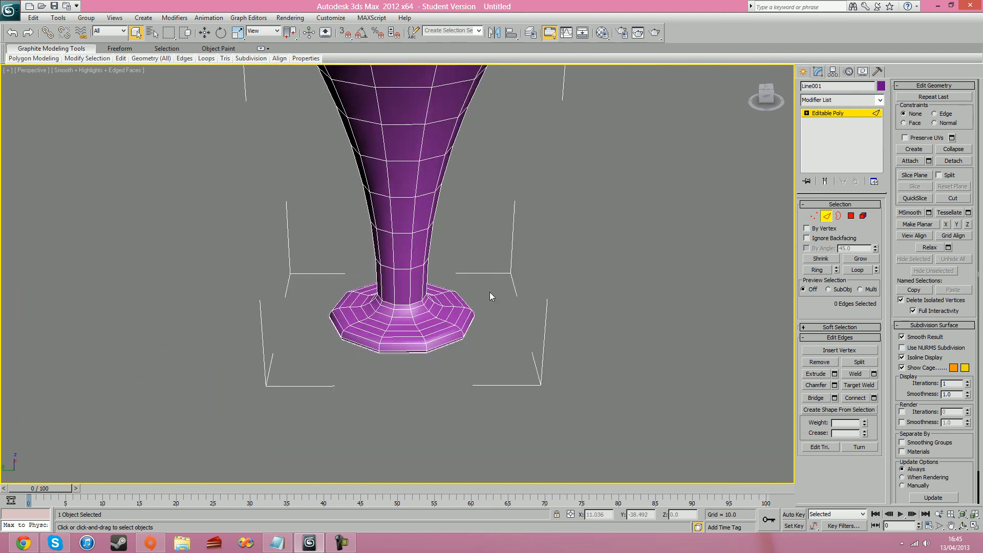